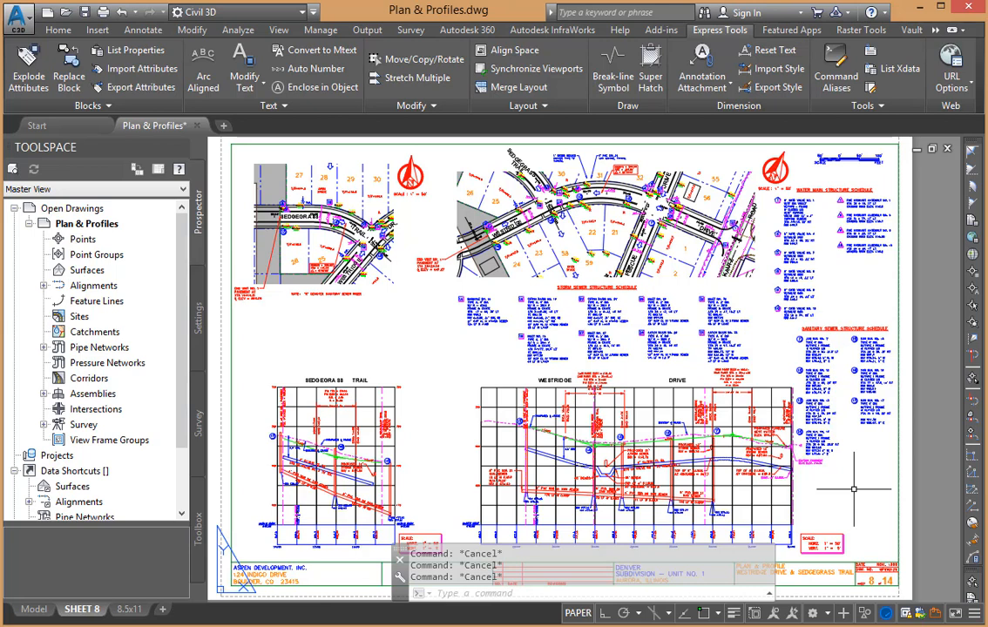
mouse_move(302, 386)
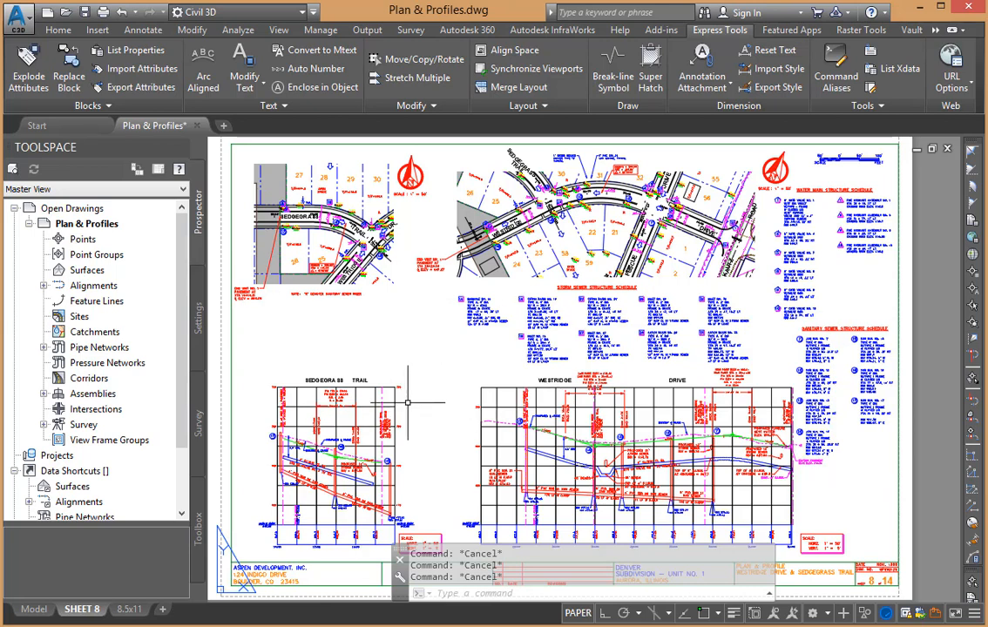
mouse_move(595, 278)
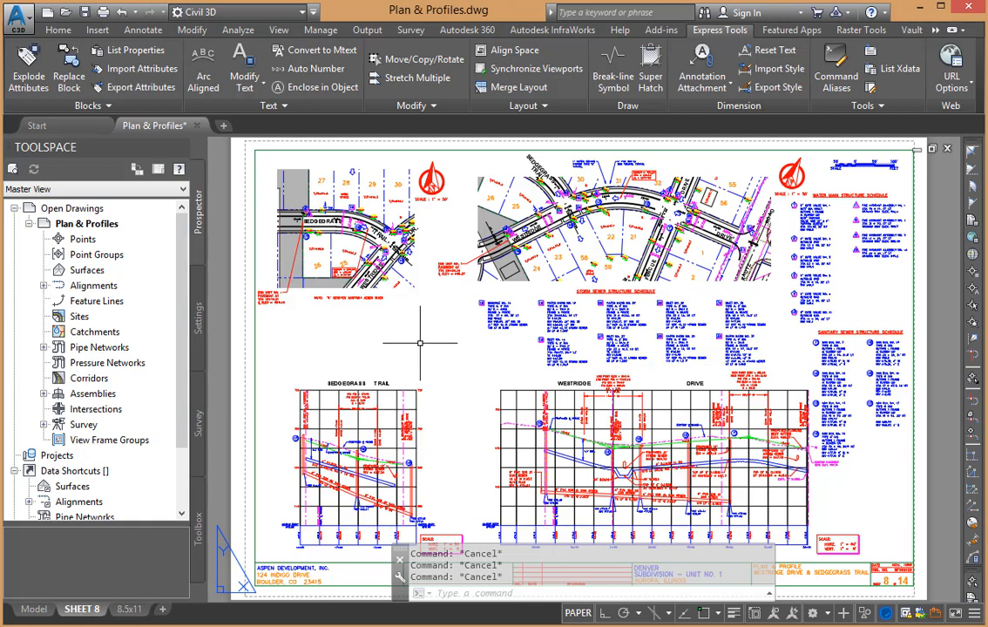
mouse_move(610, 140)
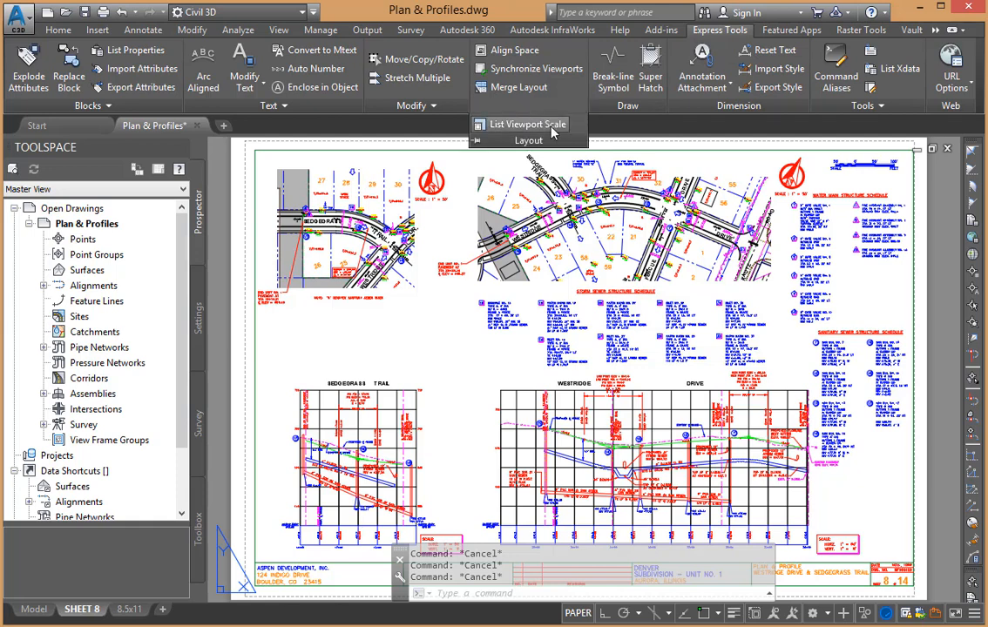
mouse_move(527, 124)
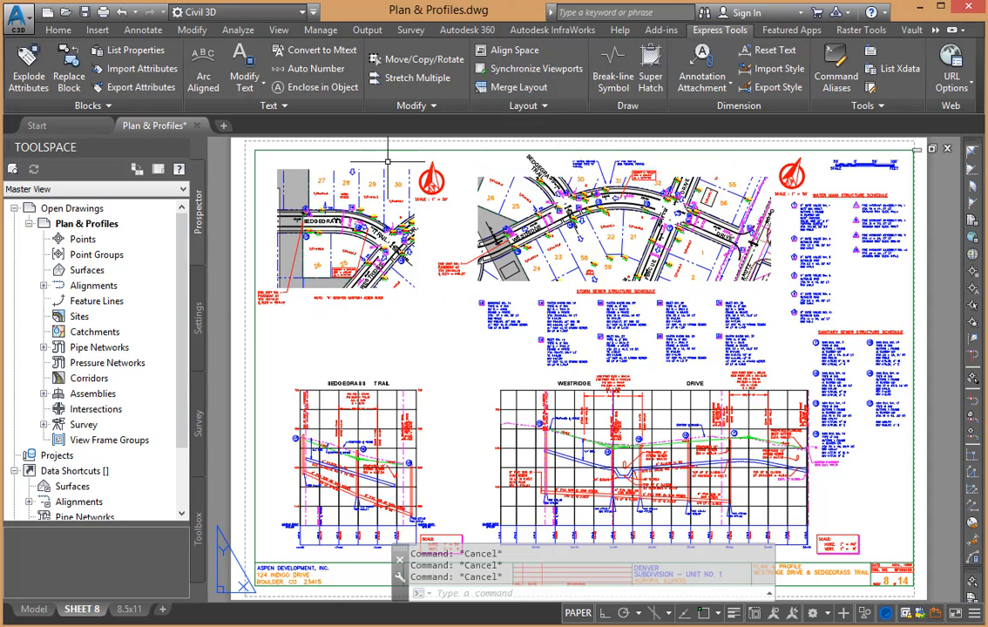
mouse_move(439, 325)
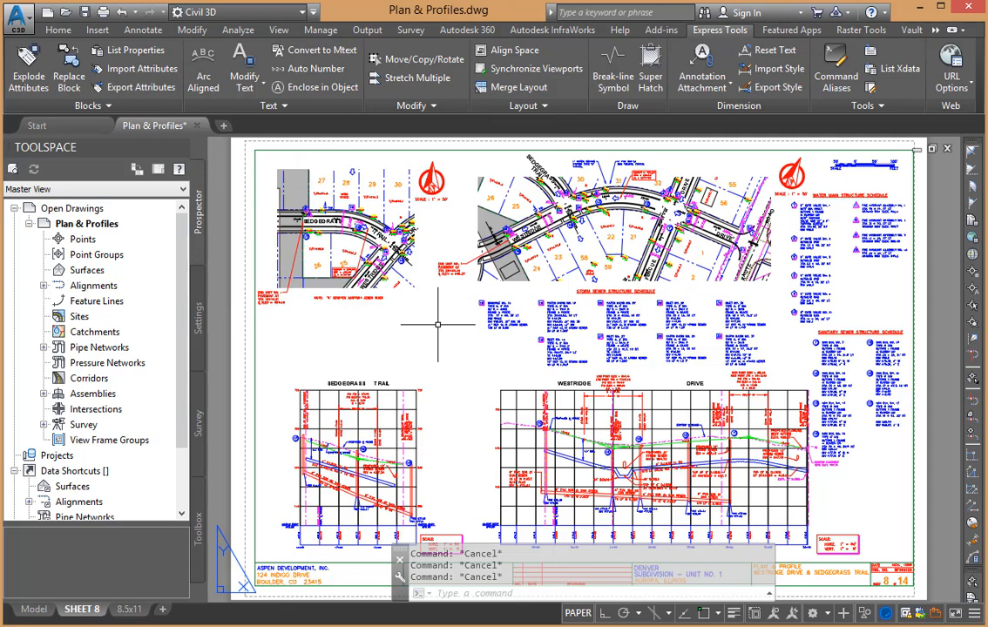
mouse_move(312, 256)
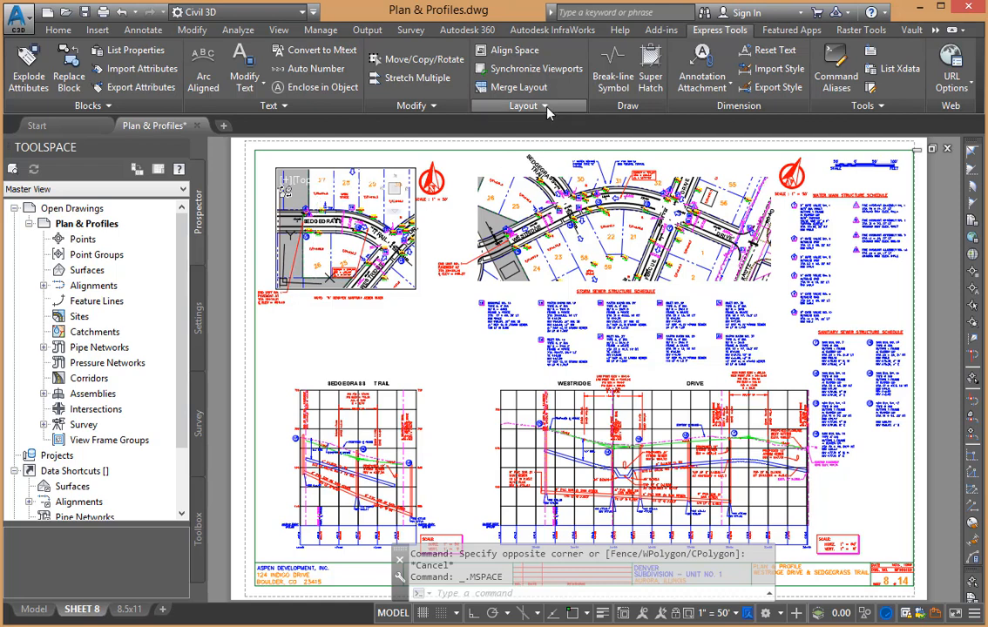
List the scales of the upper plan and left profile viewports as PS:MS 1:50, then return to paper space.
click(529, 105)
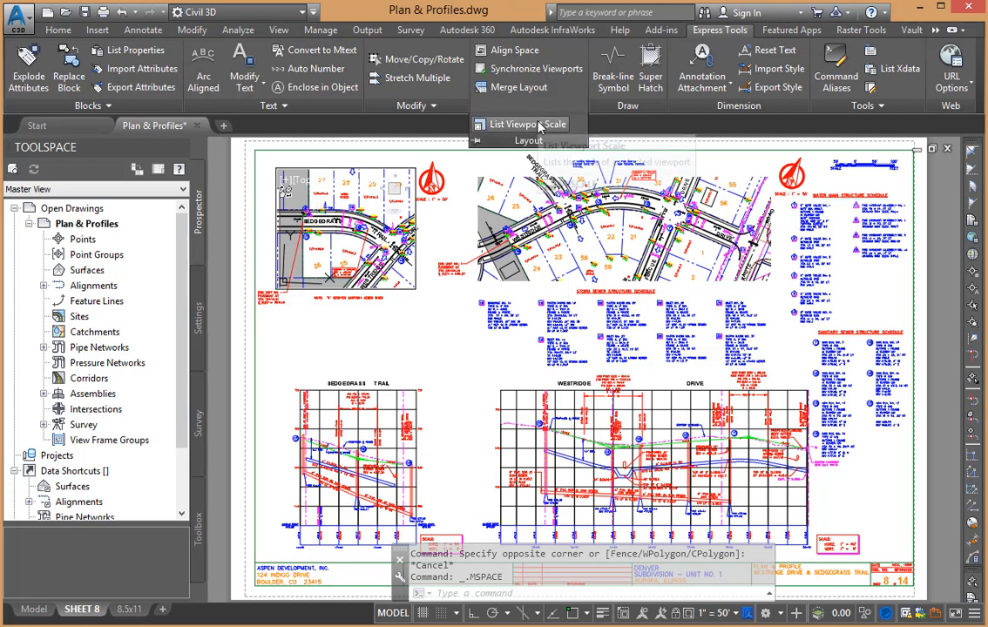
click(528, 124)
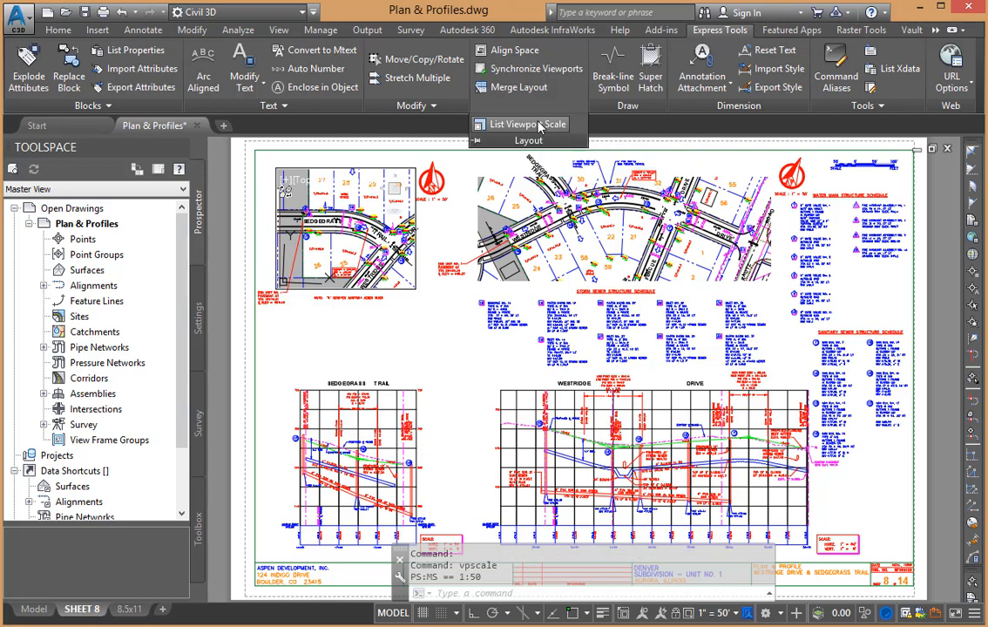
click(528, 125)
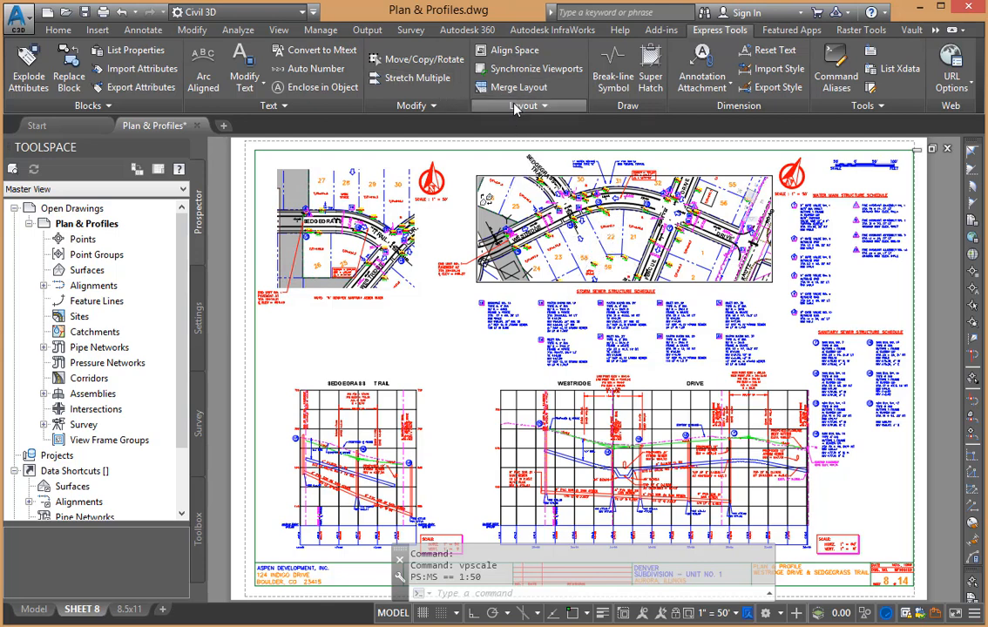
click(529, 106)
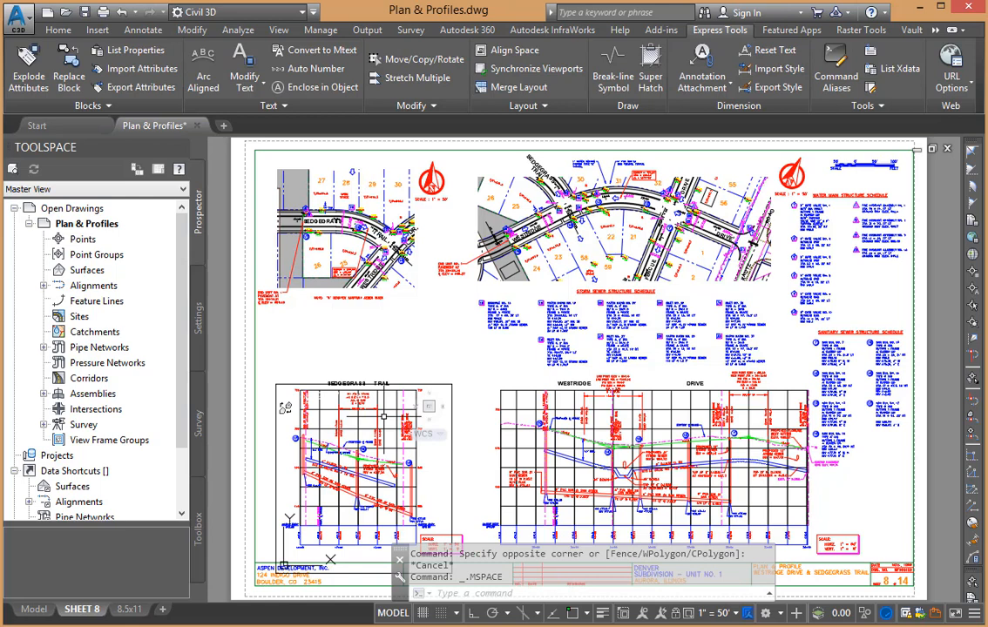
click(528, 105)
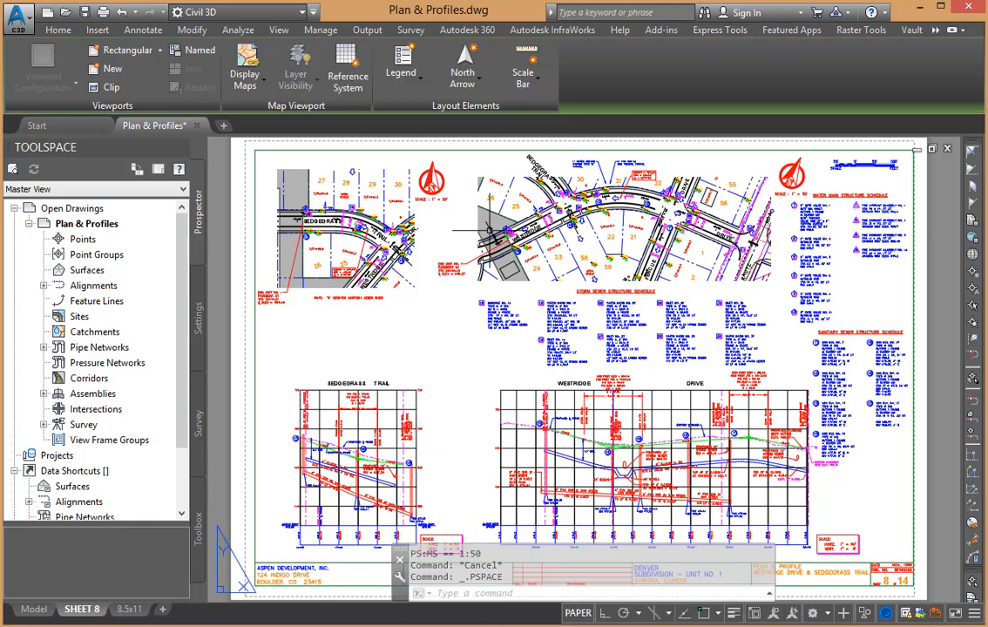
mouse_move(447, 388)
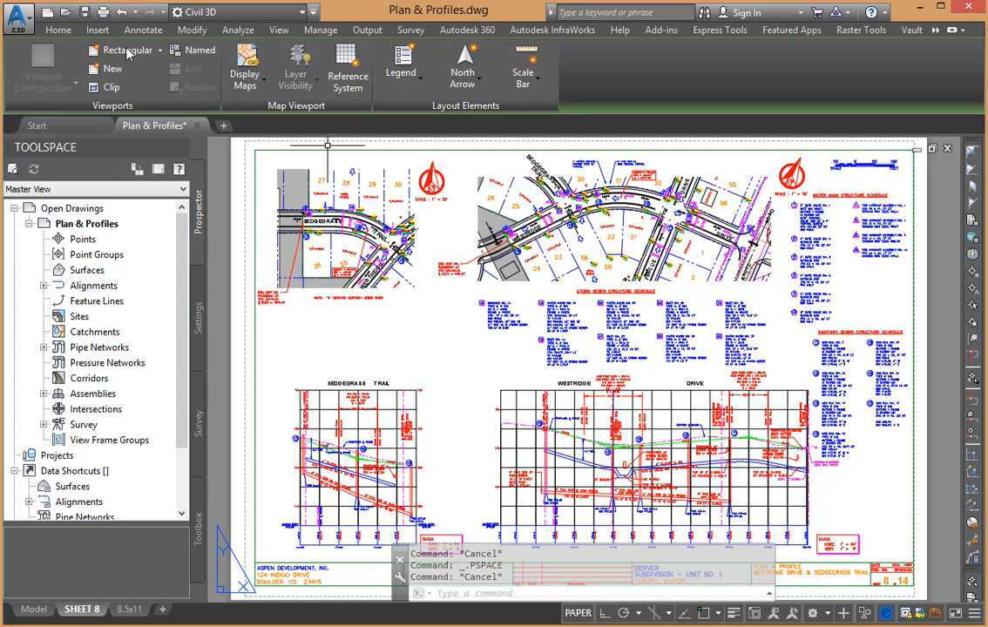
From the Home tab, start the layer command to turn on the viewport boundary layer.
click(58, 28)
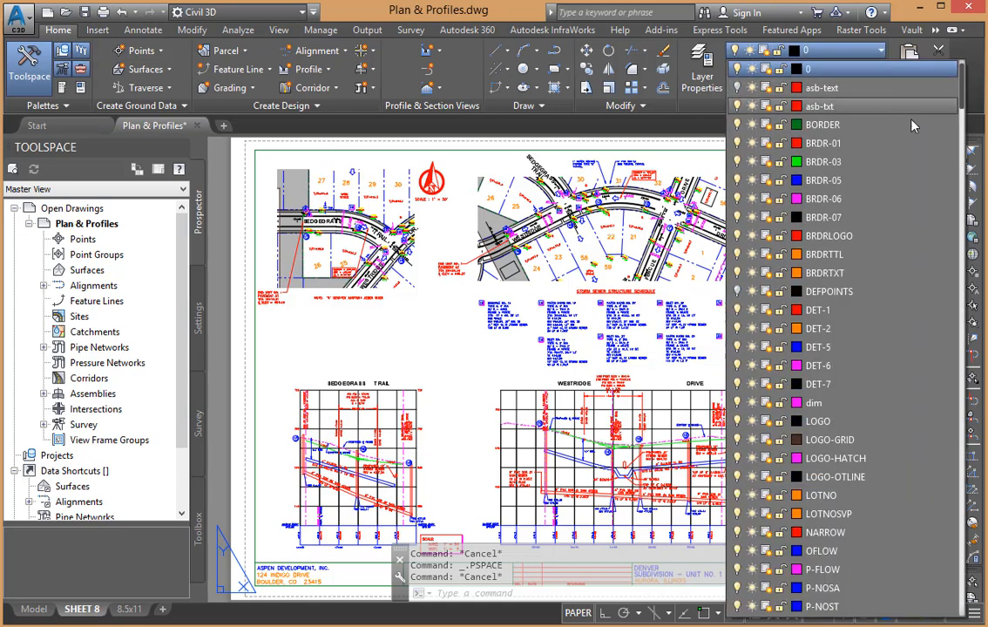
scroll(down, 3)
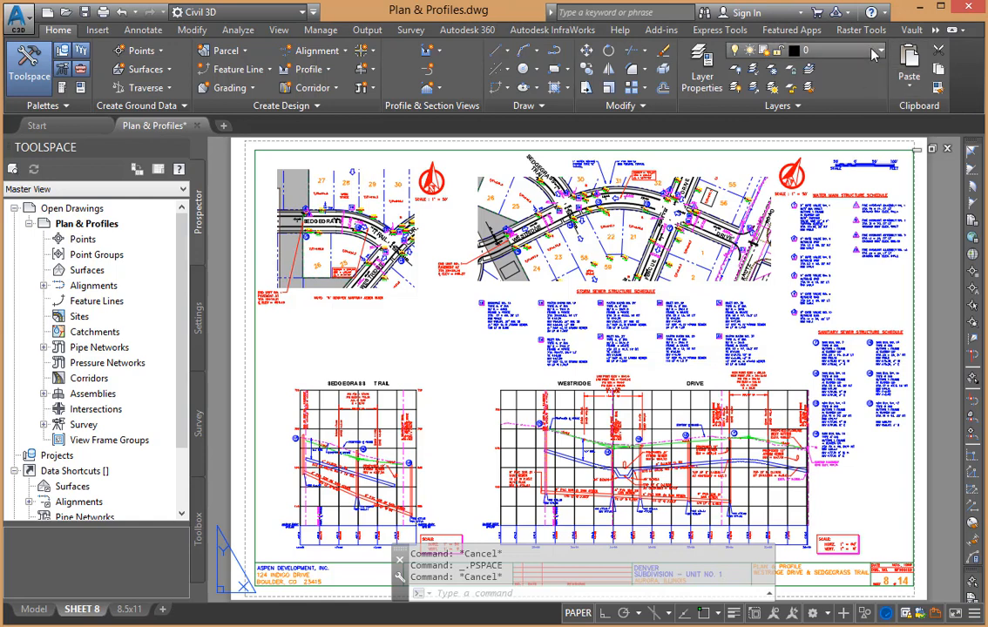
click(877, 50)
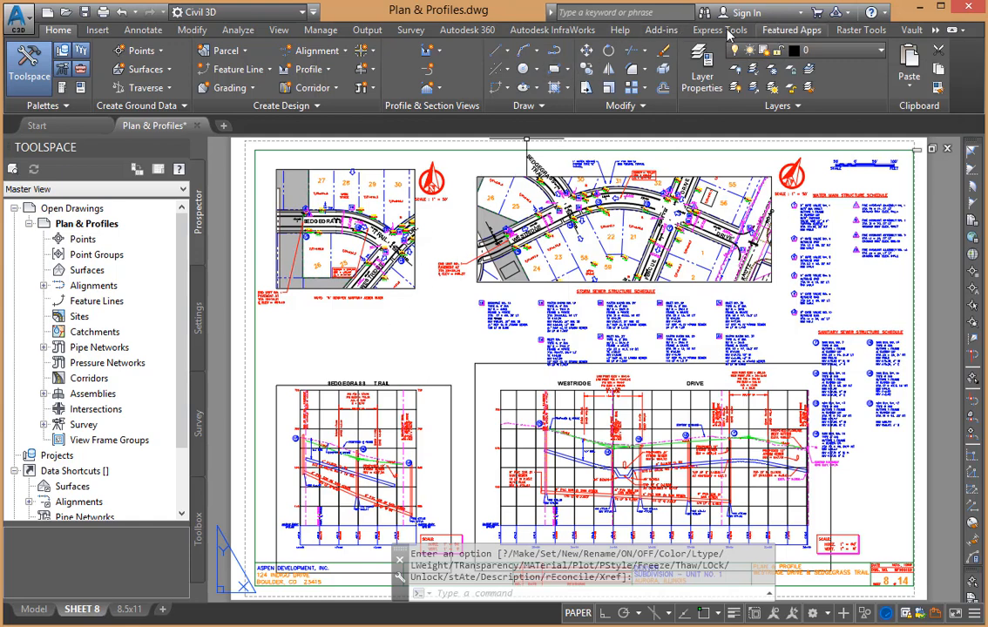
Run VPSCALE from the Express Tools Layout panel, ready to pick a viewport edge.
click(718, 29)
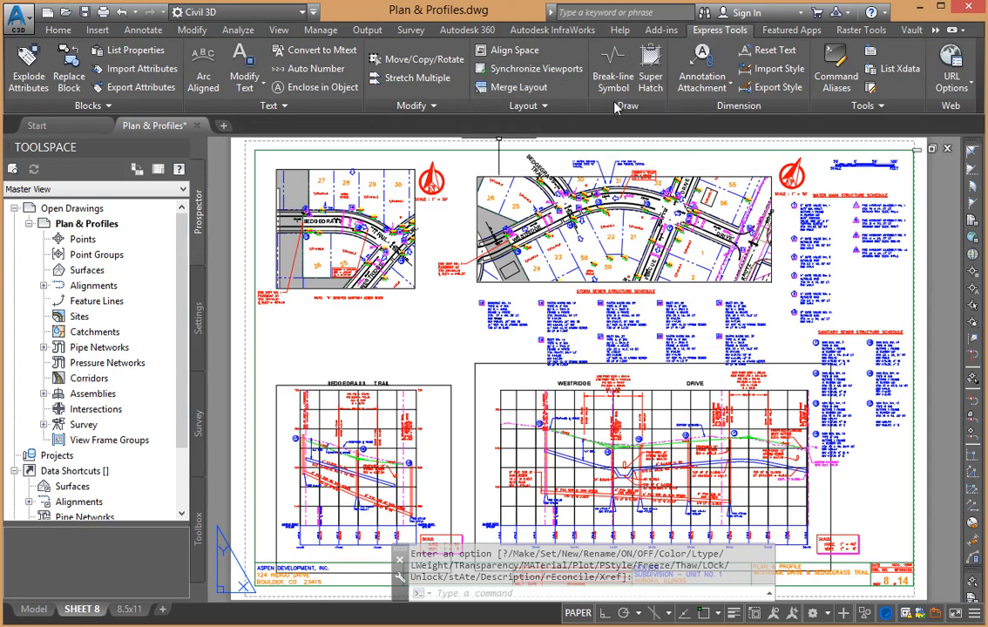
click(528, 105)
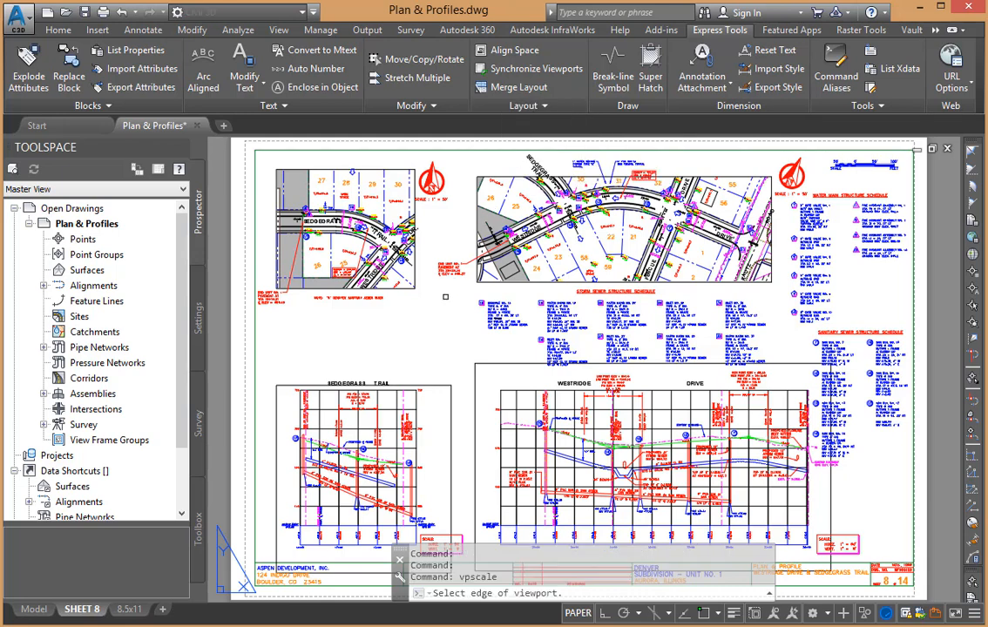
mouse_move(429, 323)
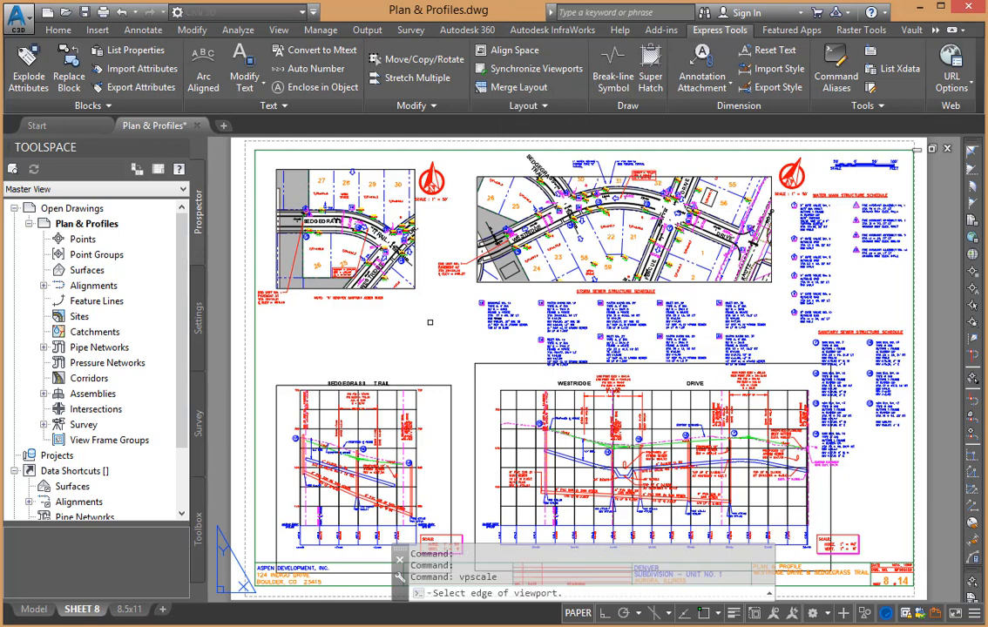